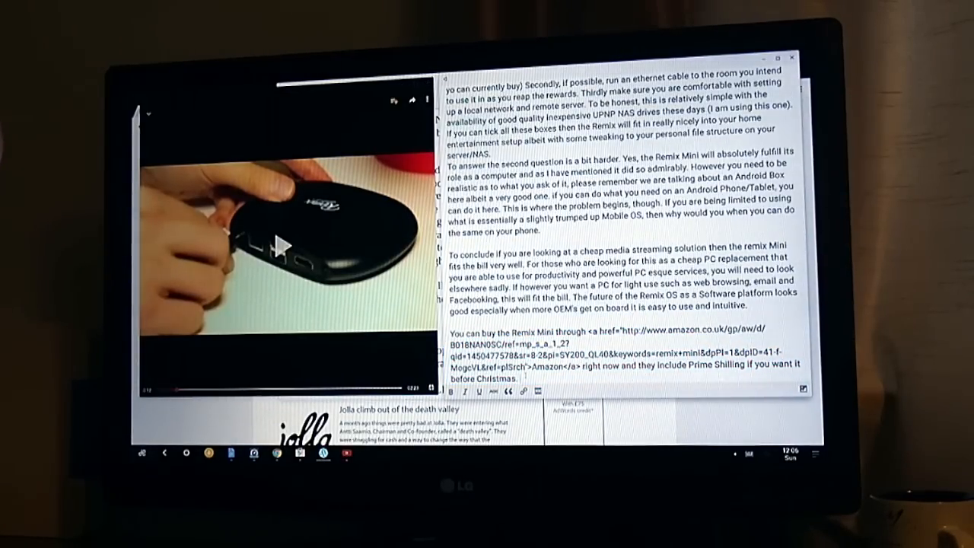
- Type the test sentence 'Hello thg this is a ewst' after the article's final paragraph
type("Hello thg")
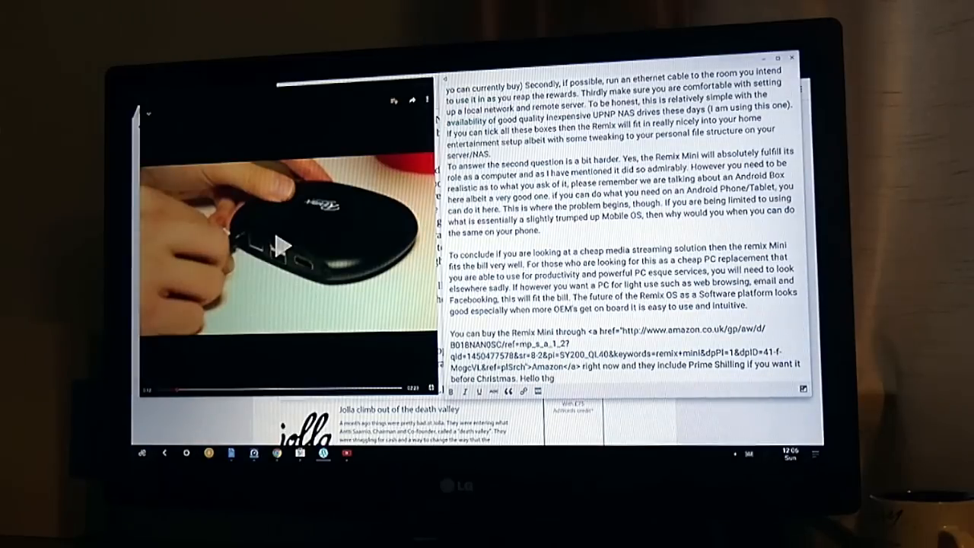
type("this is a t")
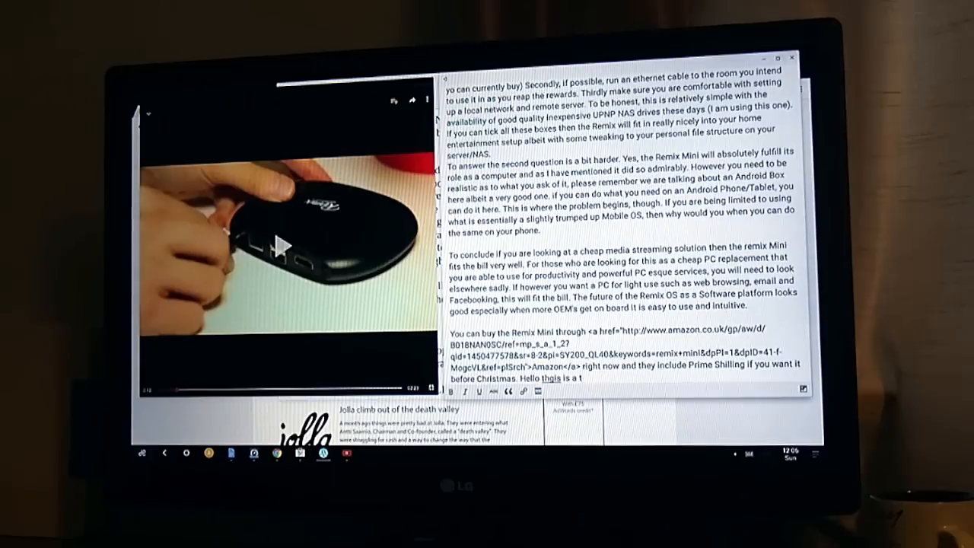
type("ewst")
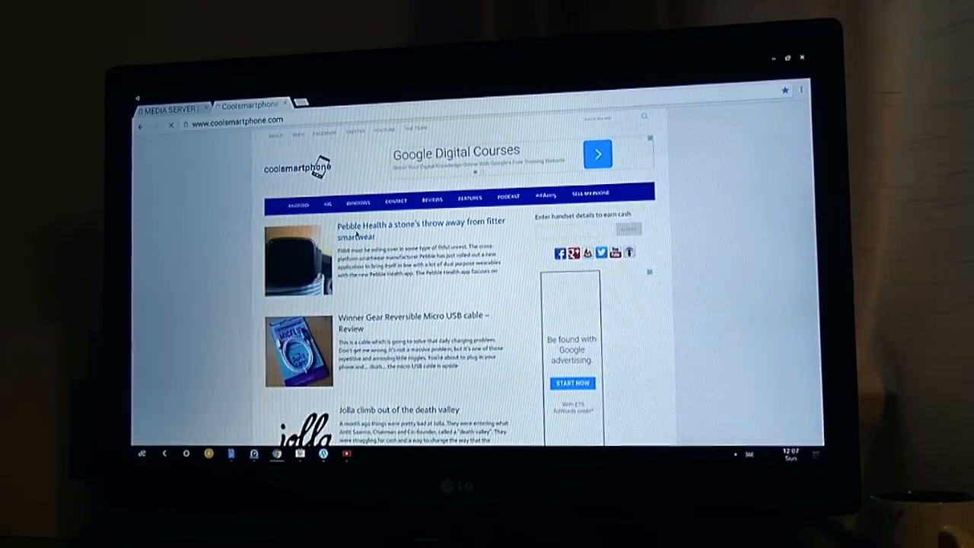
- Read through the Pebble Health article, then enter 'youtu' in the address bar
left_click(419, 228)
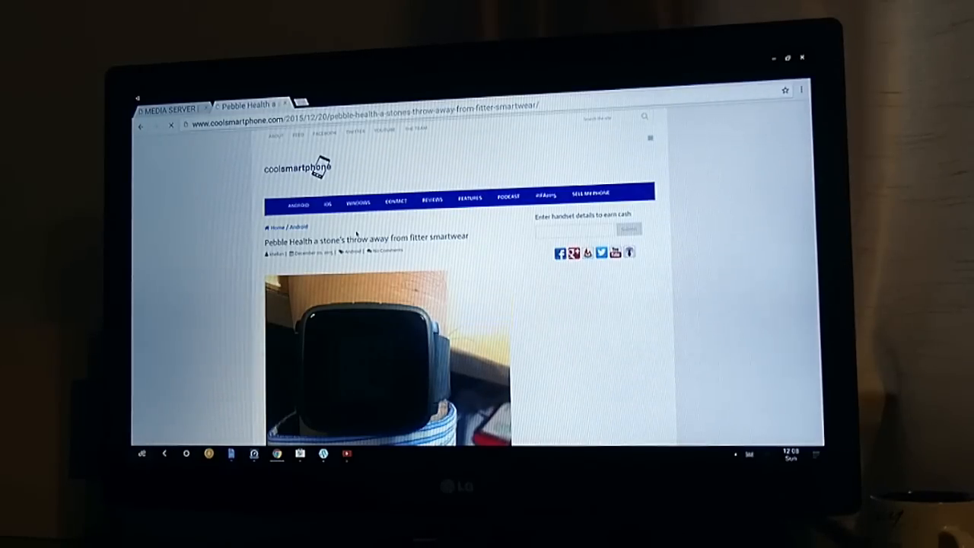
scroll("down", 3)
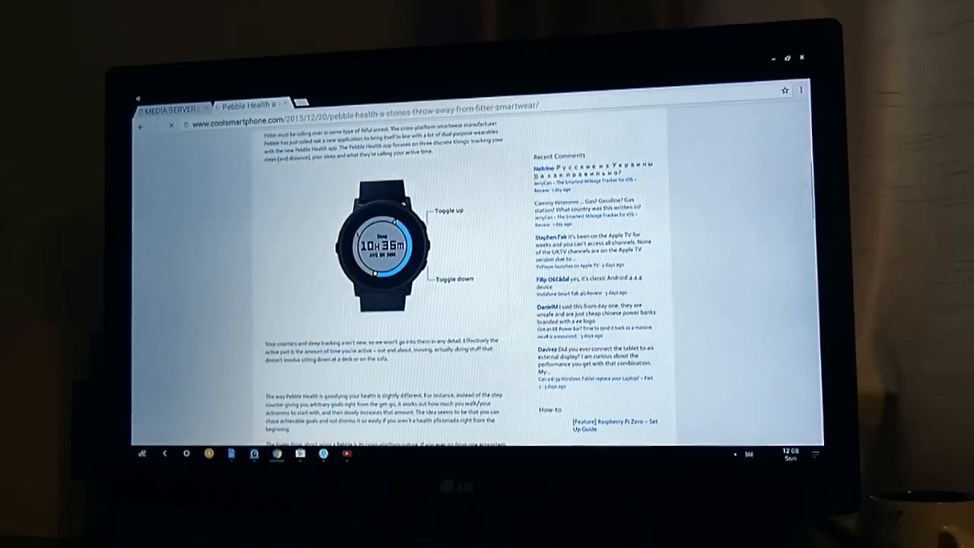
scroll("down", 3)
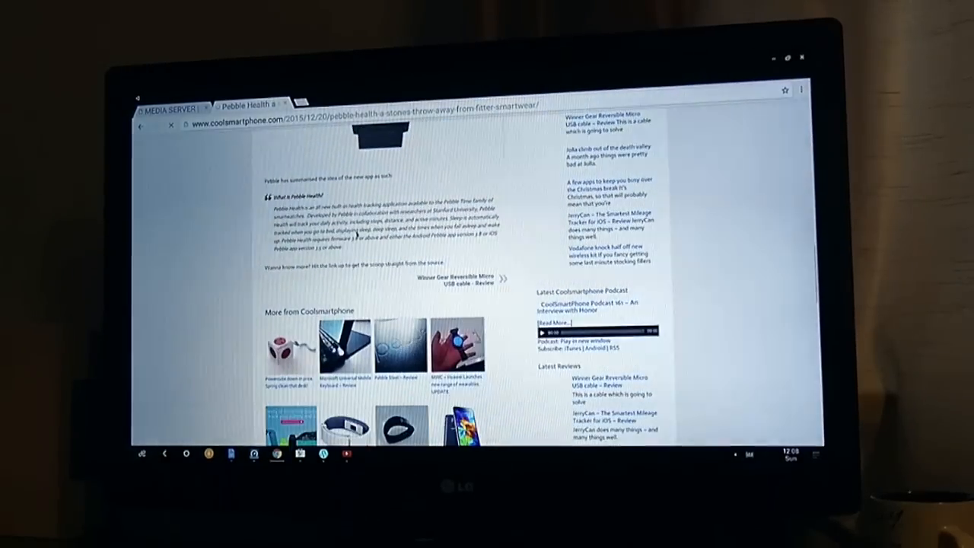
scroll("up", 3)
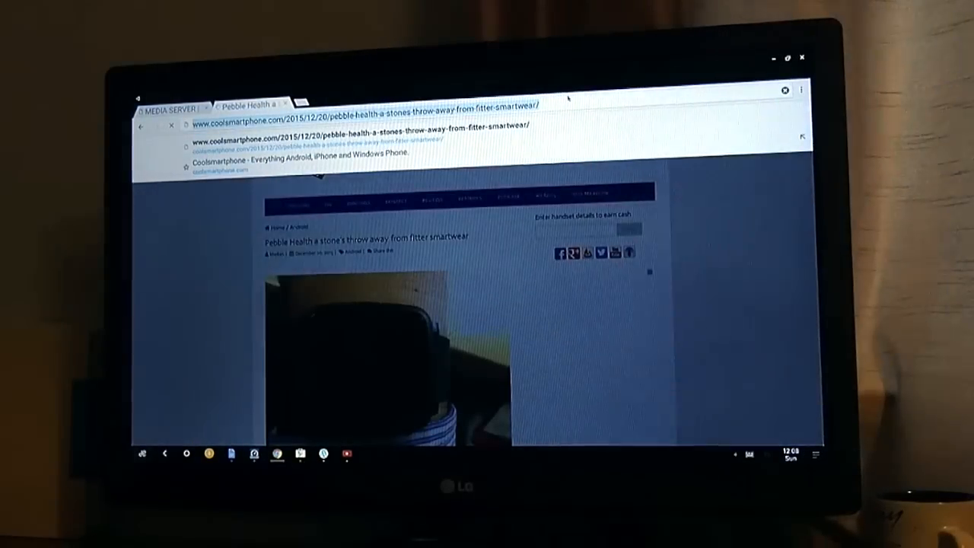
type("youtube.com/feed?layout=tablet&tsp=1")
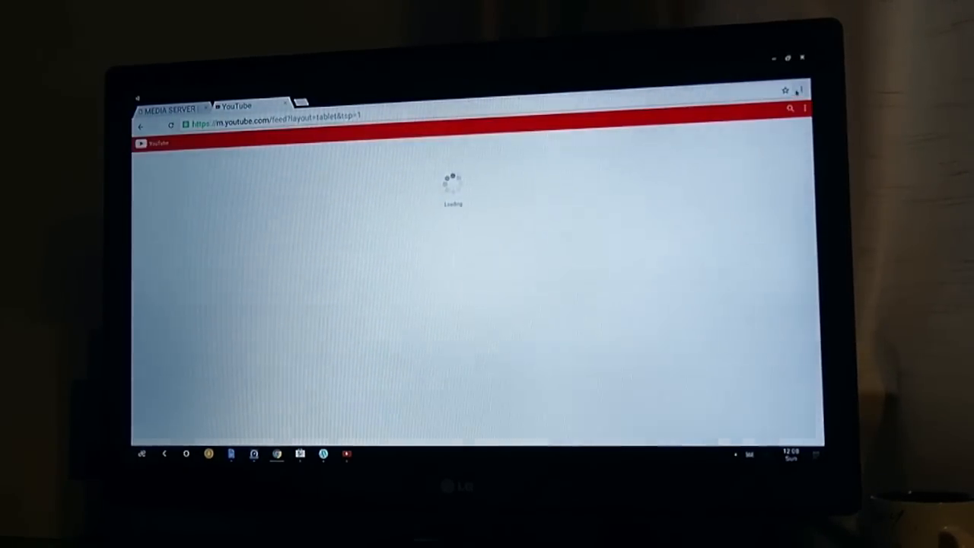
- Request YouTube's desktop site from Chrome's menu and play the Sony Concept software overview video
left_click(805, 107)
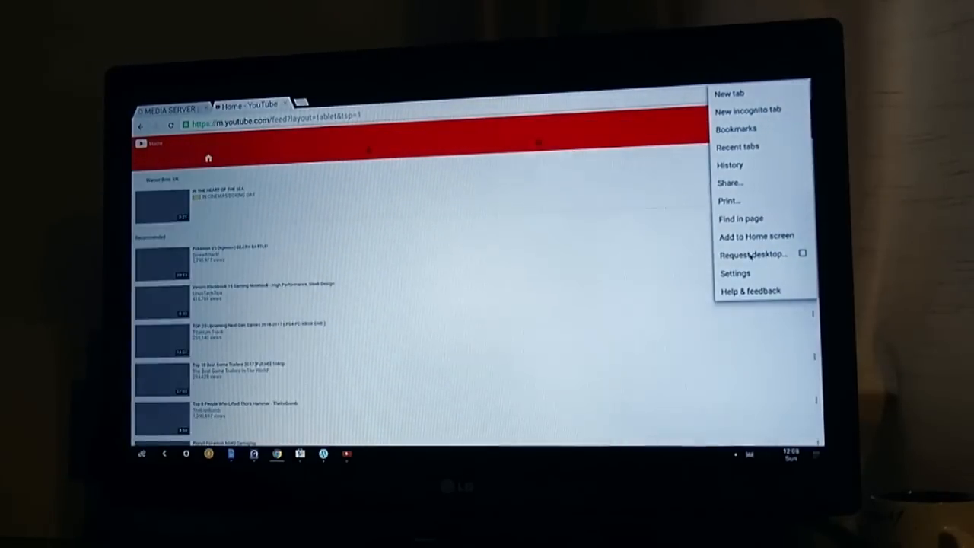
left_click(753, 253)
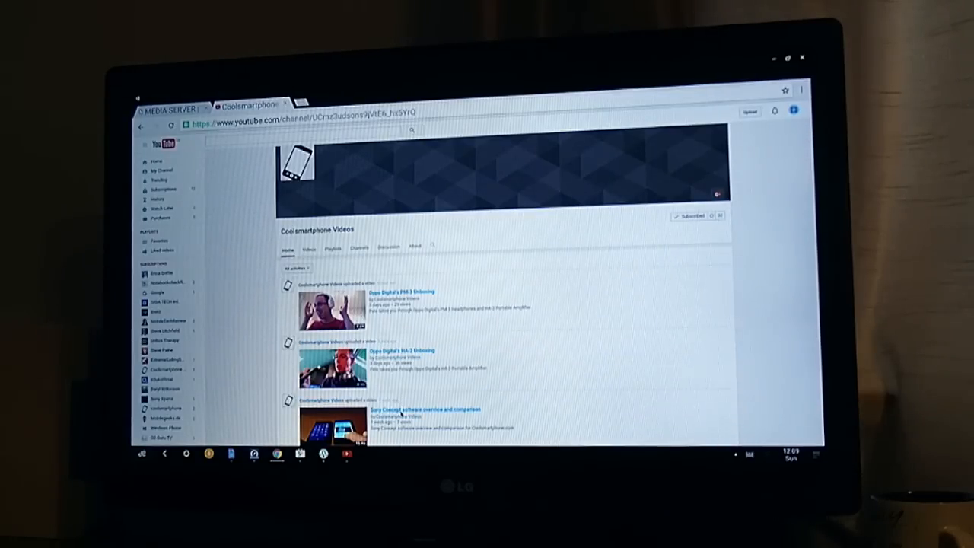
left_click(331, 418)
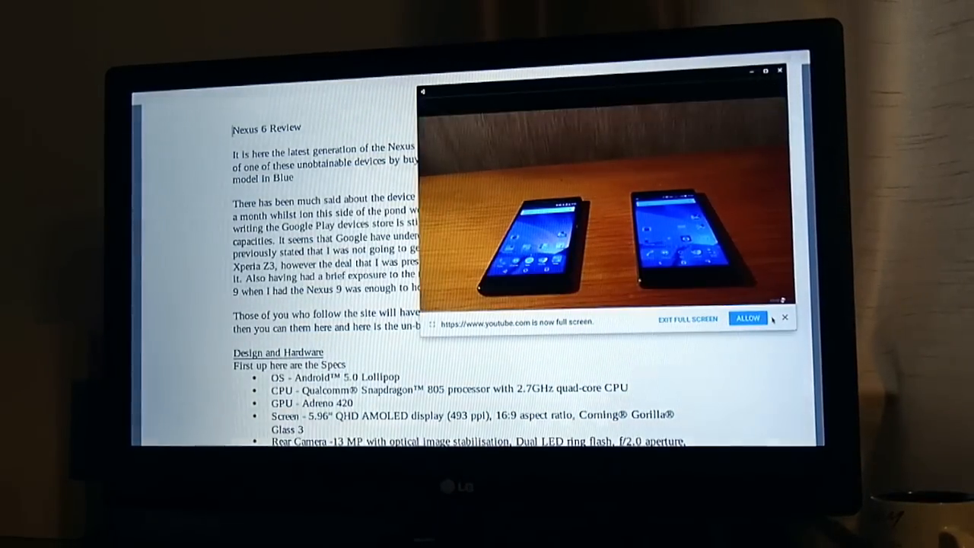
- Allow the full-screen permission prompt, then dismiss the floating video window
left_click(747, 318)
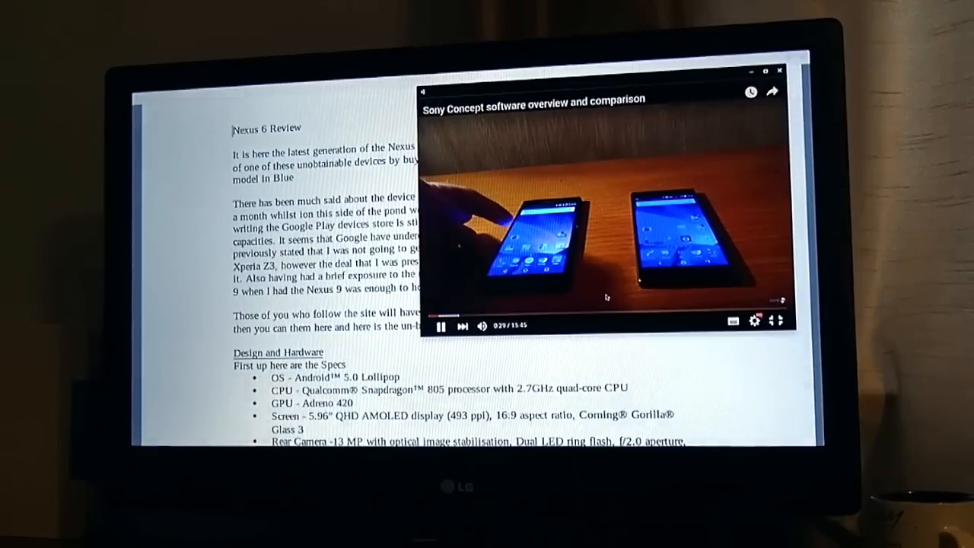
left_click(440, 325)
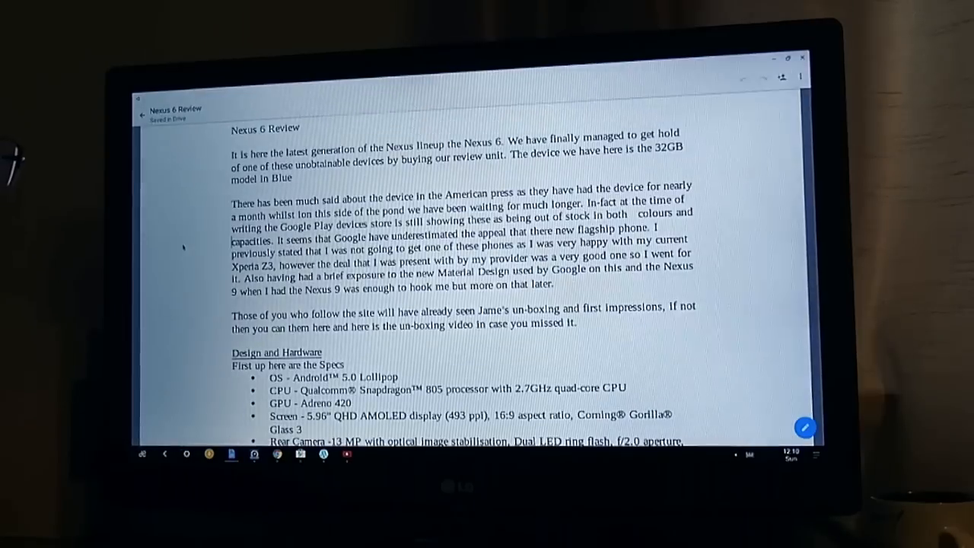
- Select text in the Nexus 6 Review document's second paragraph and delete it
scroll("down", 3)
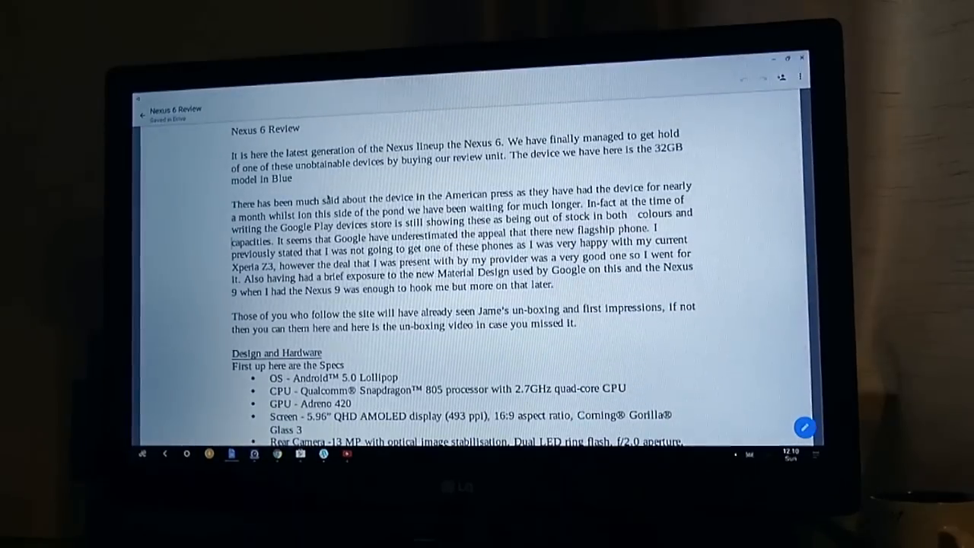
double_click(307, 211)
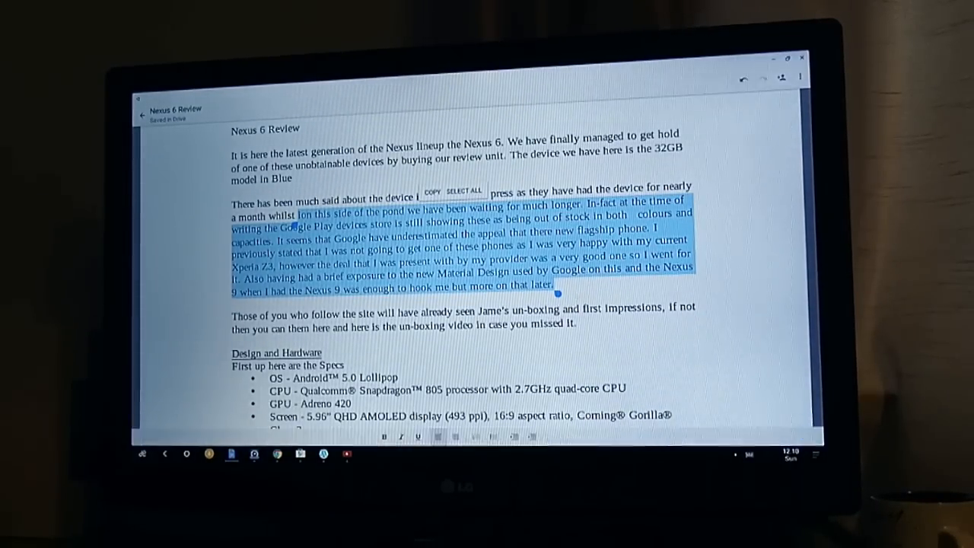
key("Delete")
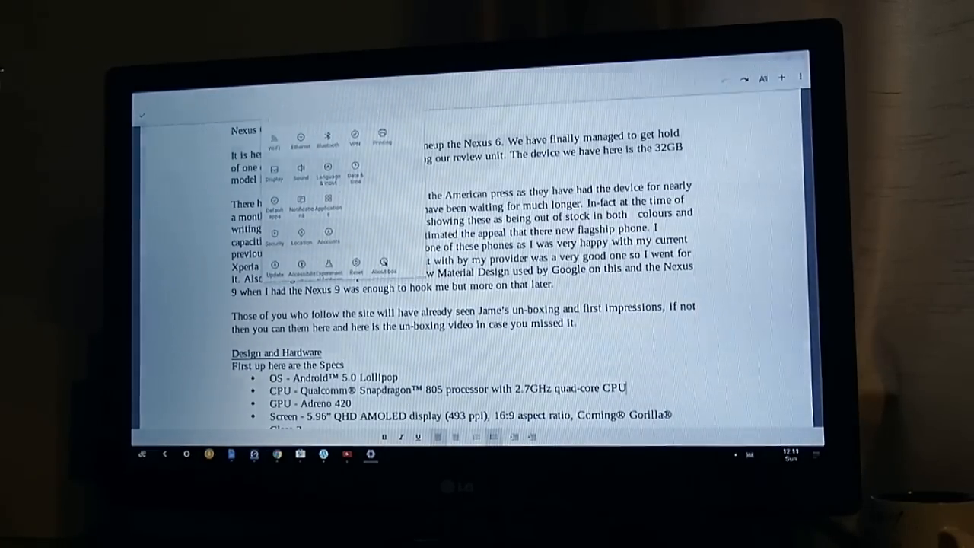
left_click(383, 266)
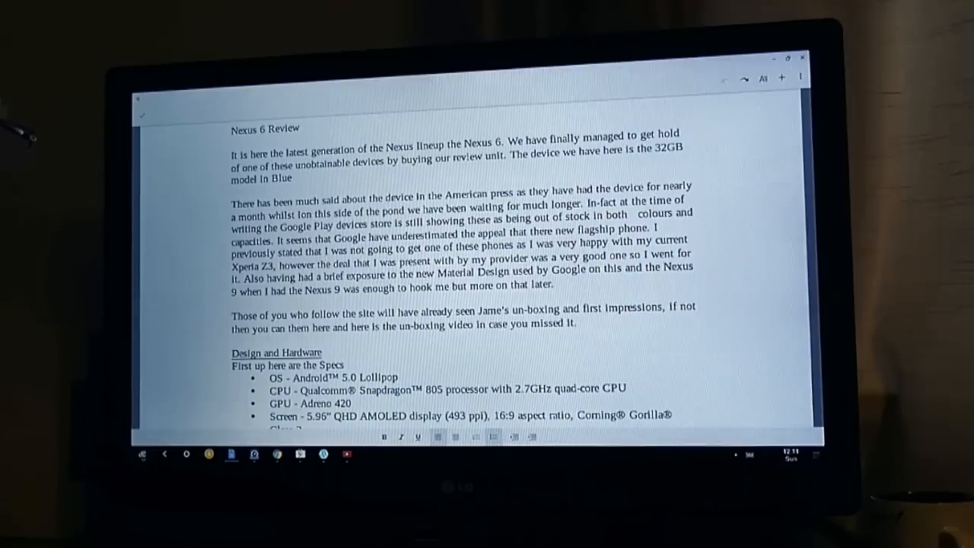
left_click(142, 455)
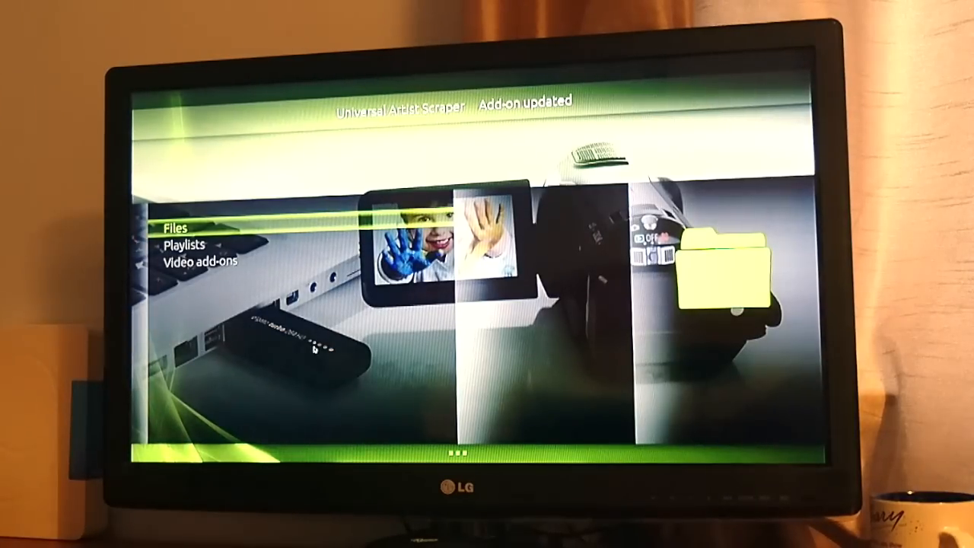
- Move down Kodi's Videos menu to Files, then to the By Folder view
key("Down")
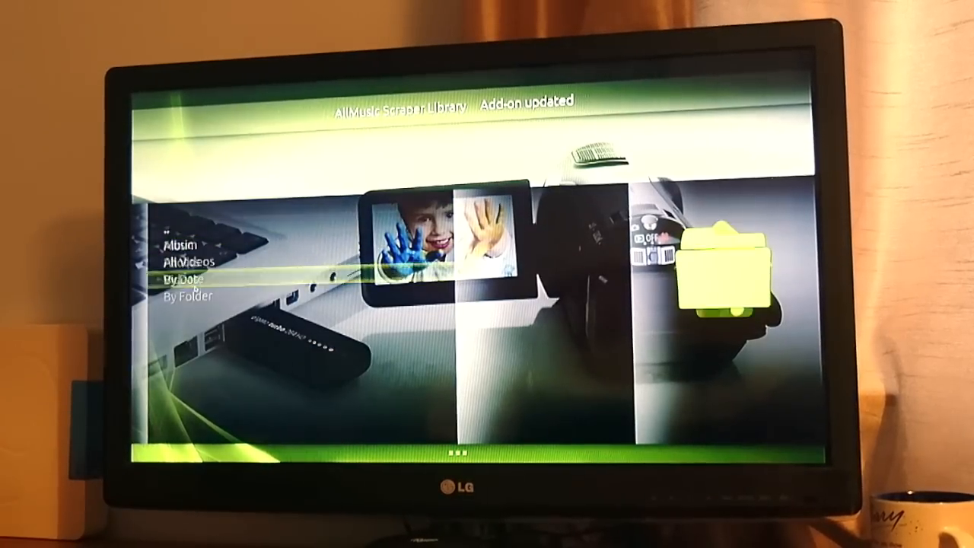
key("Down")
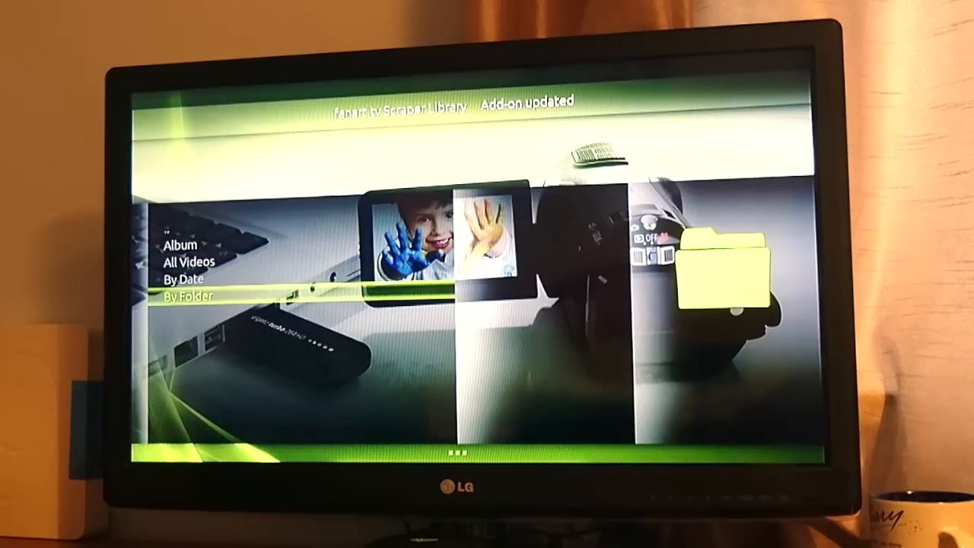